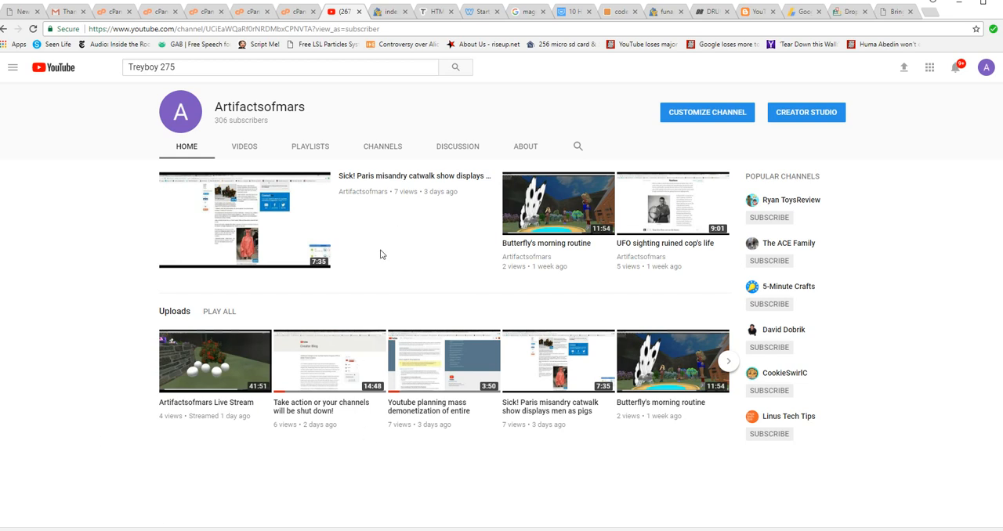
mouse_move(396, 254)
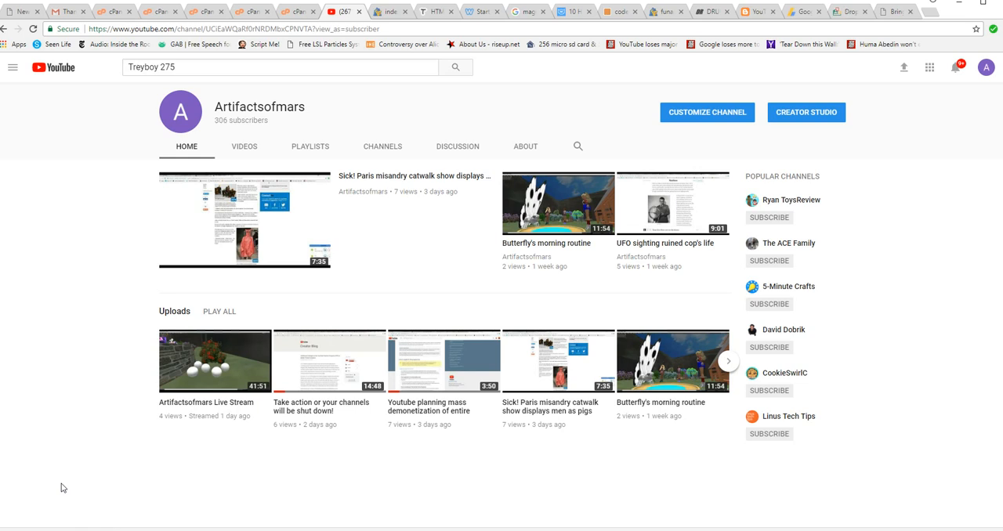
mouse_move(72, 530)
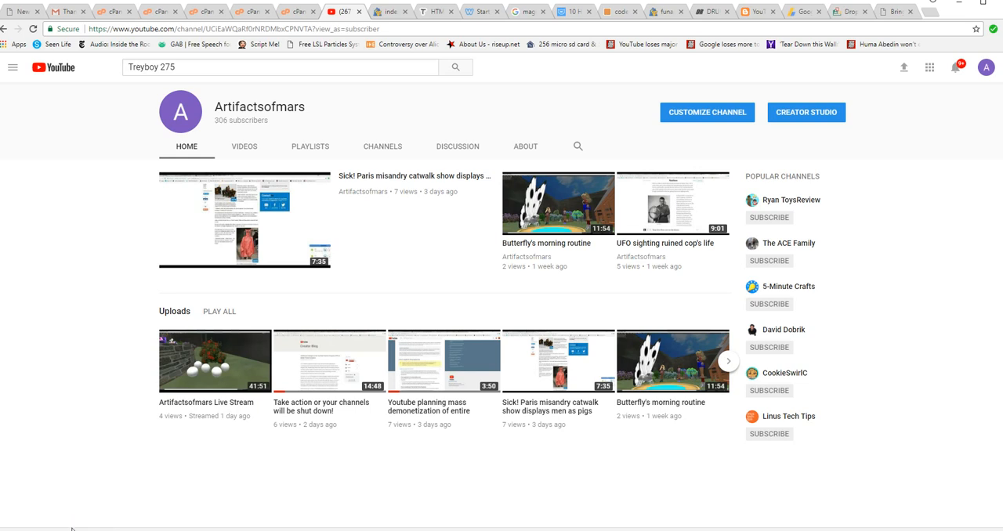
mouse_move(74, 369)
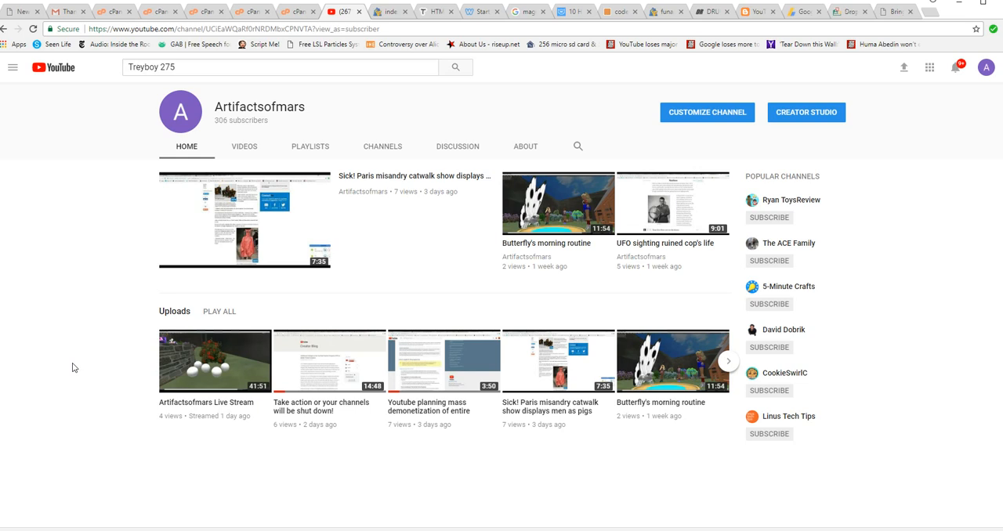
mouse_move(76, 452)
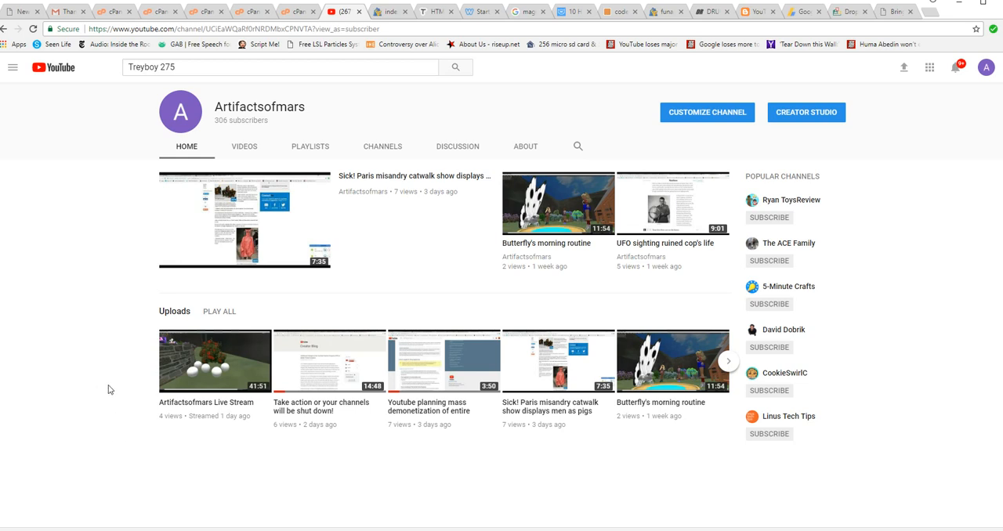
mouse_move(122, 360)
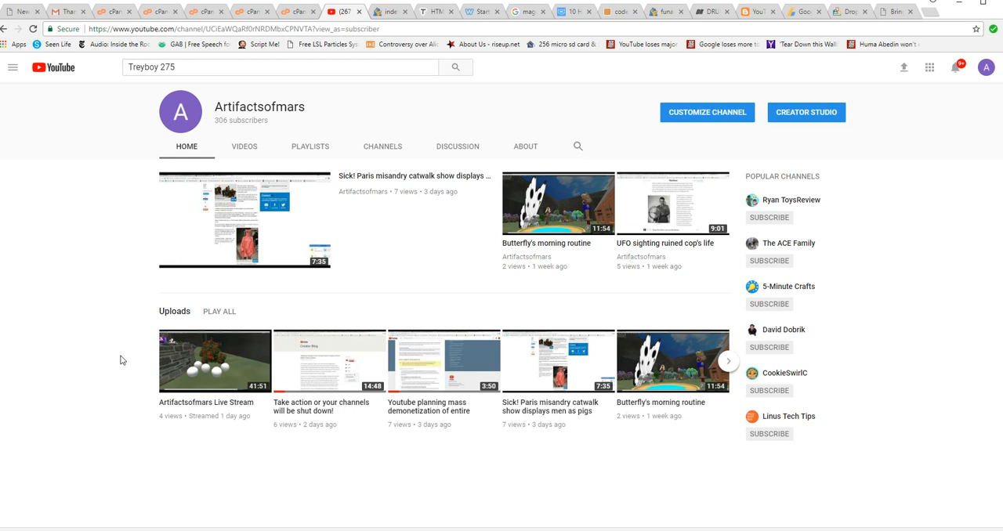
mouse_move(128, 407)
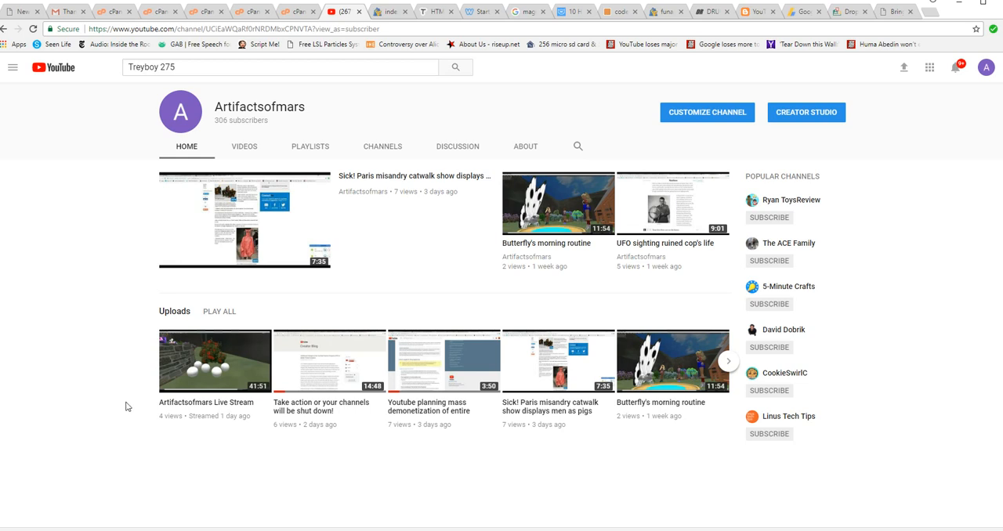
mouse_move(96, 403)
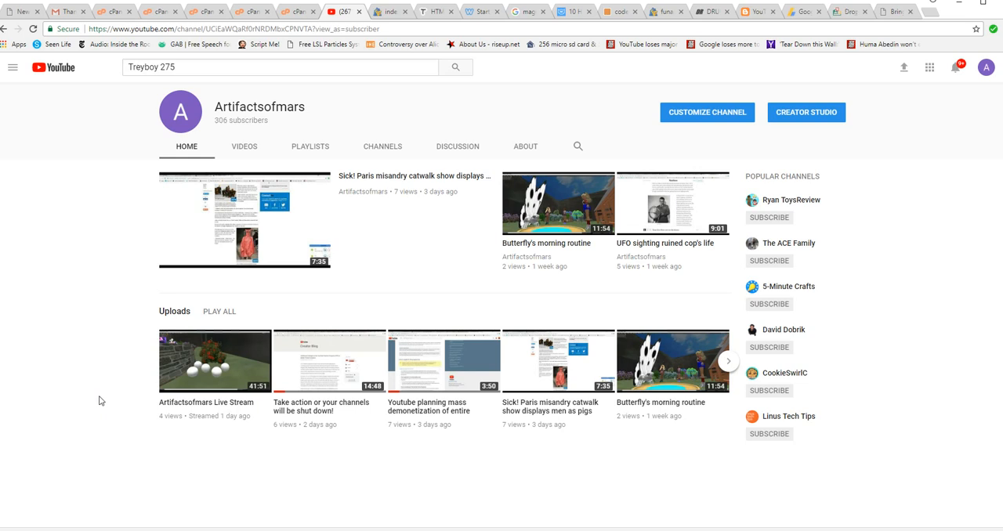
mouse_move(135, 421)
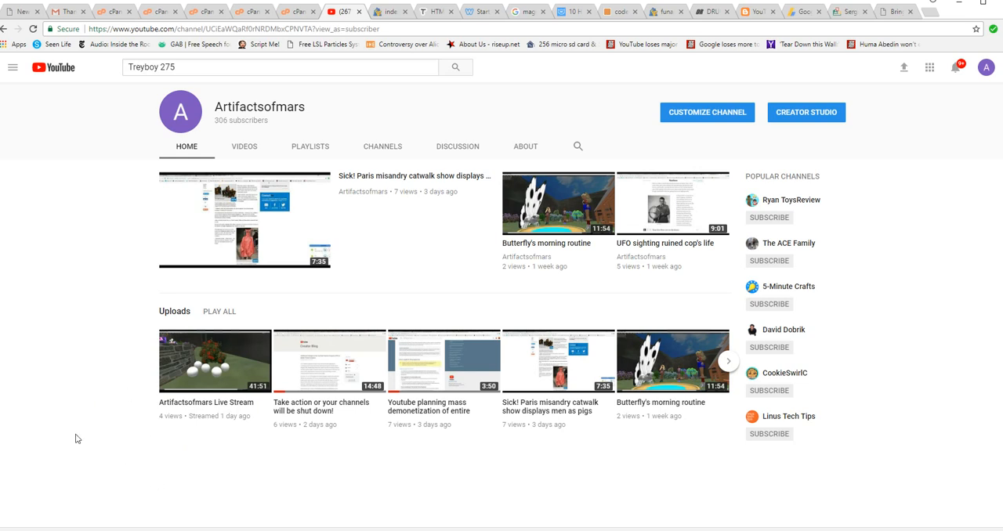
mouse_move(87, 429)
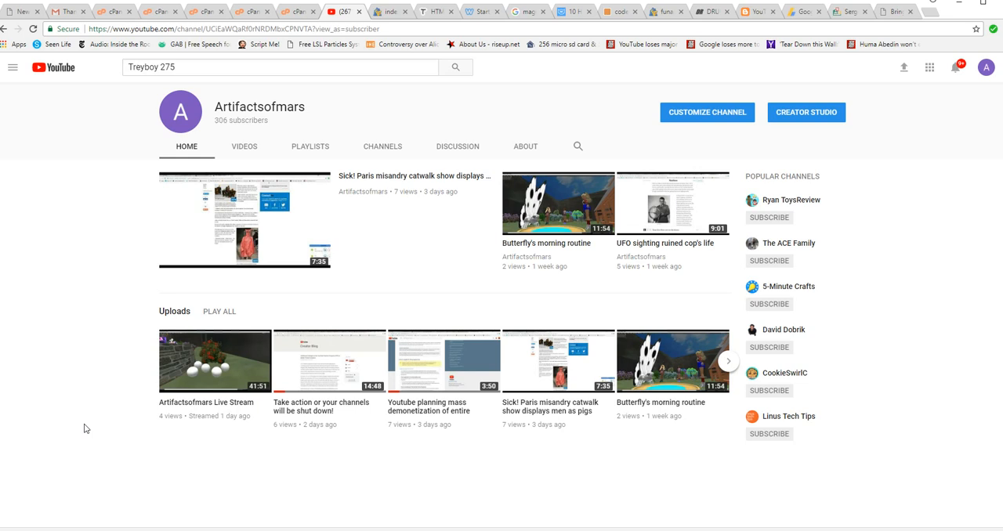